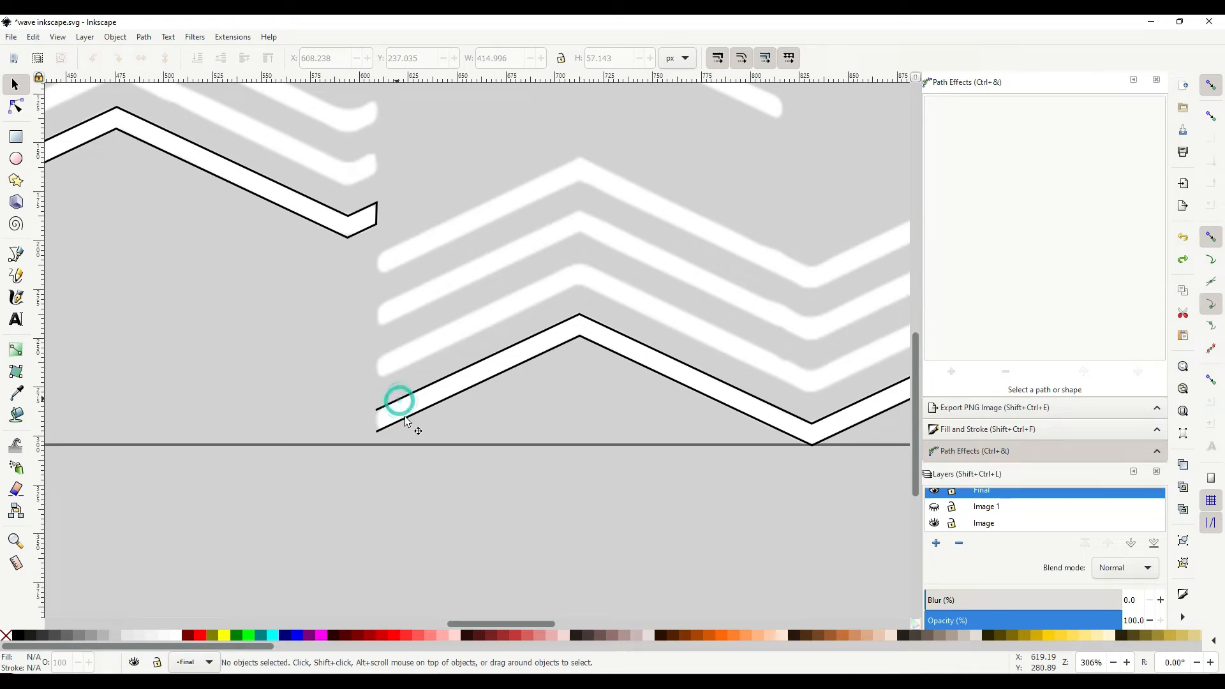
mouse_move(405, 390)
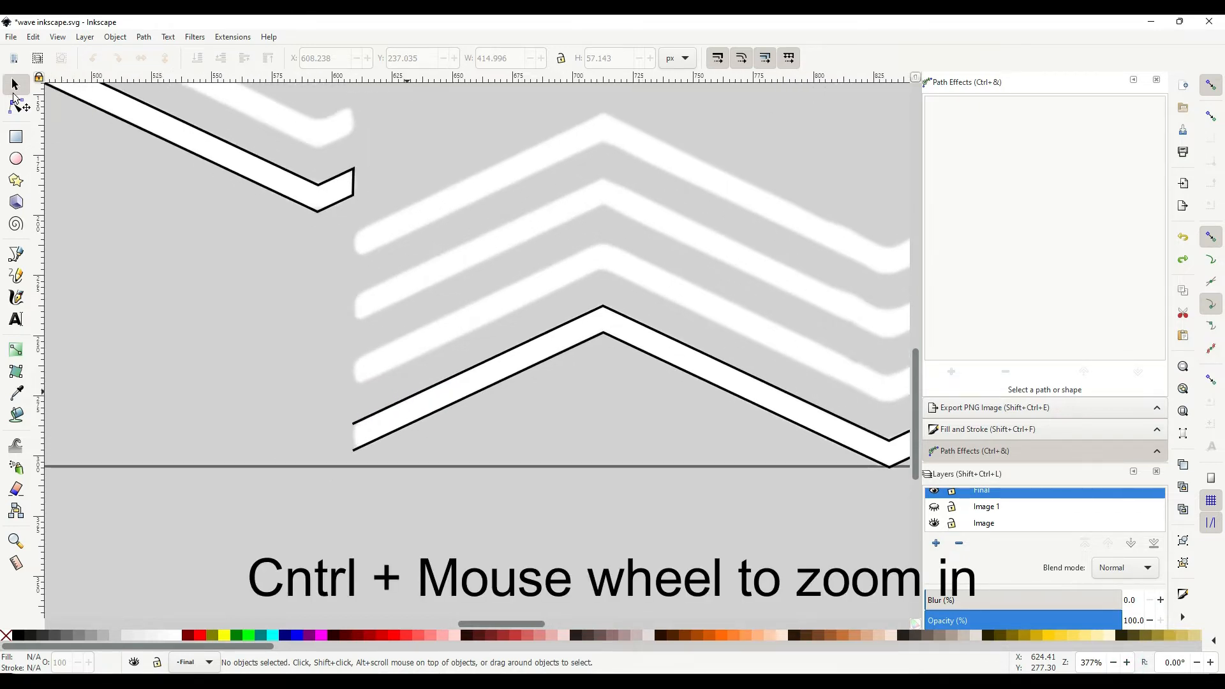
Step: Join the lower zigzag's two left endnodes with a new segment, closing that end
click(377, 416)
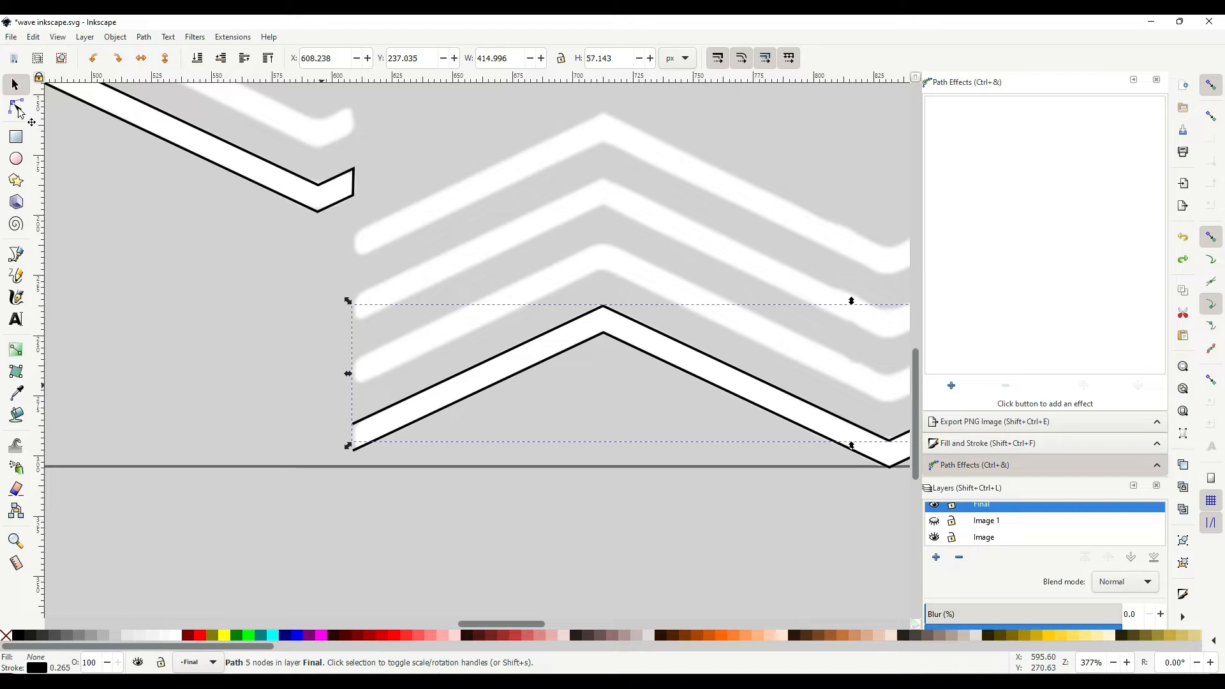
click(16, 107)
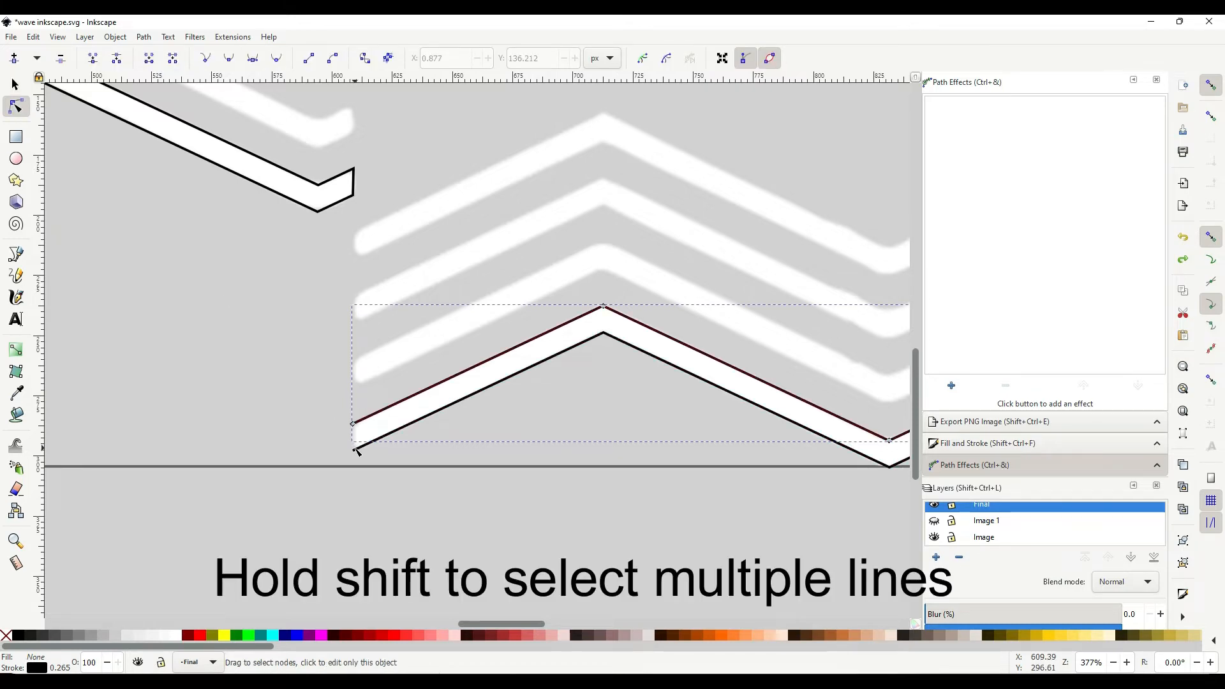
click(603, 331)
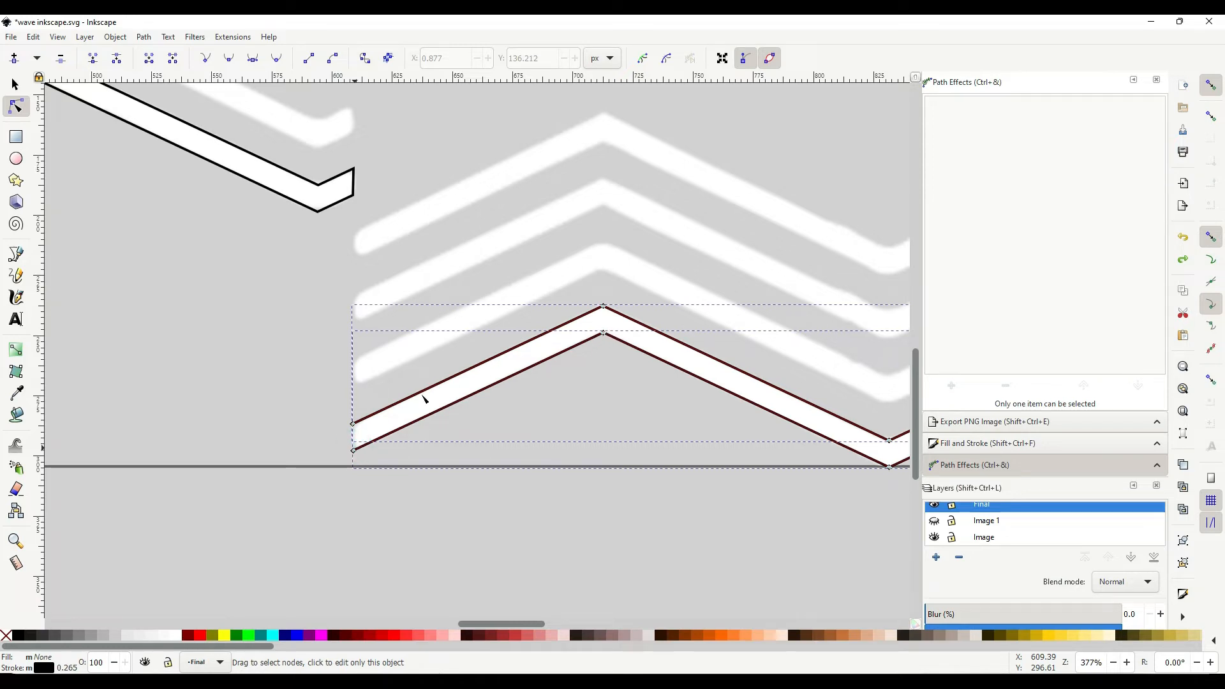
mouse_move(343, 401)
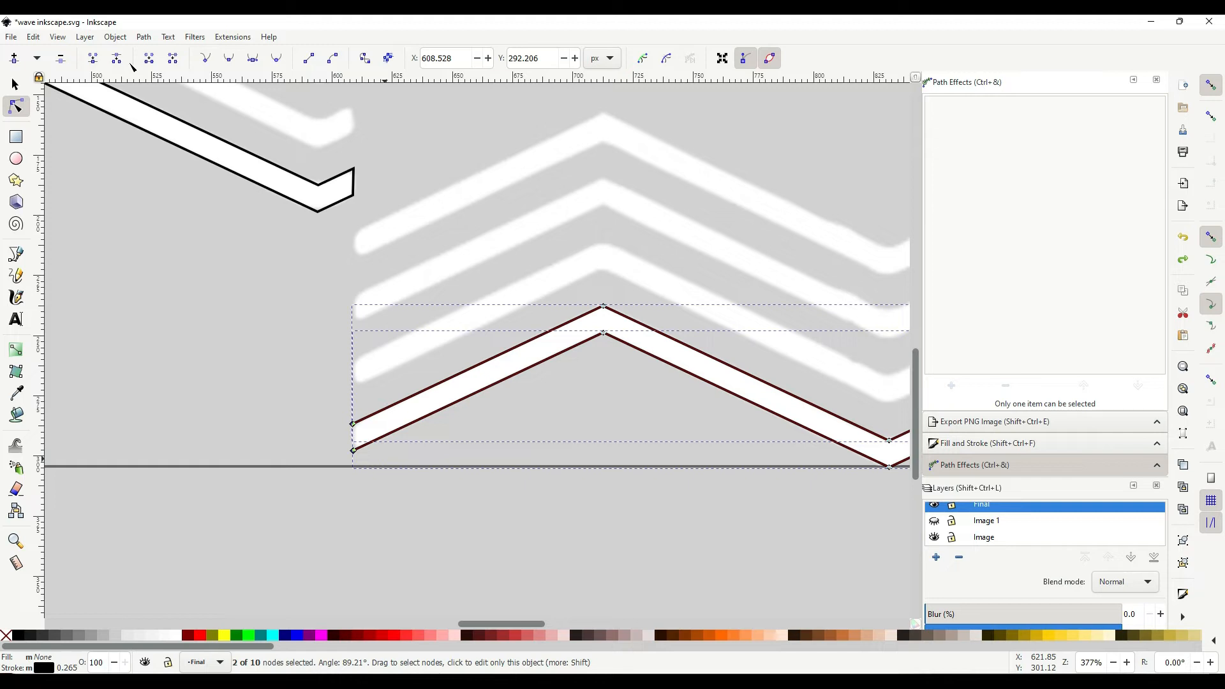
mouse_move(156, 62)
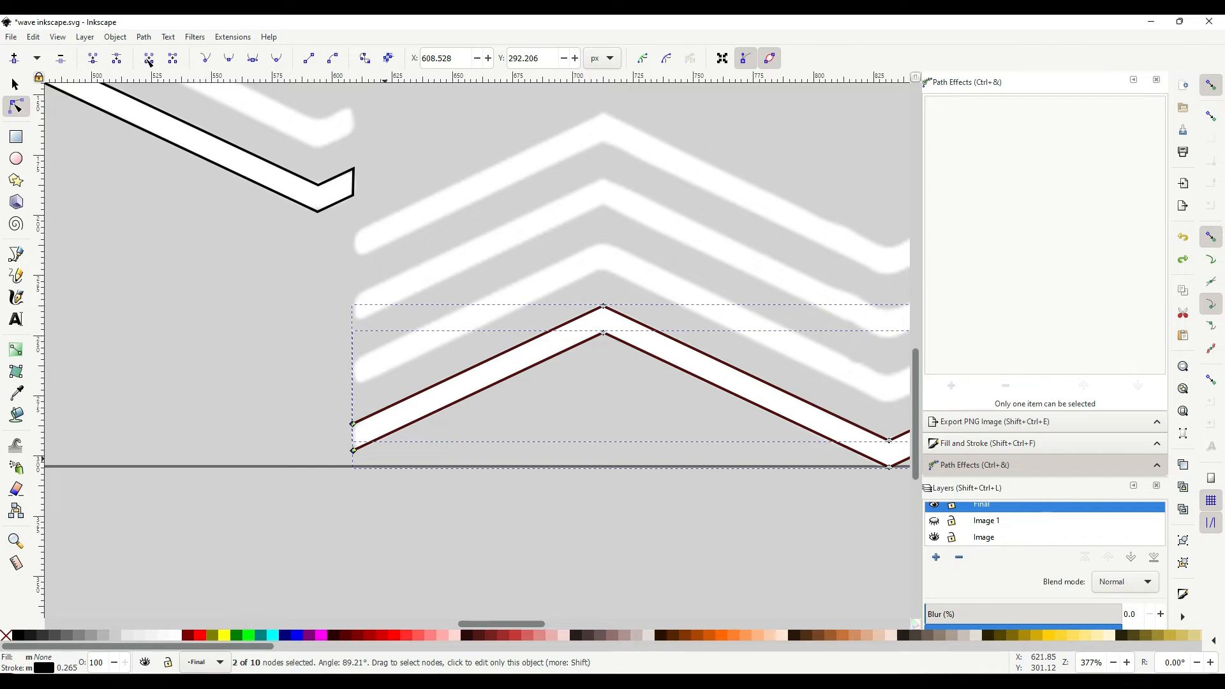
click(148, 57)
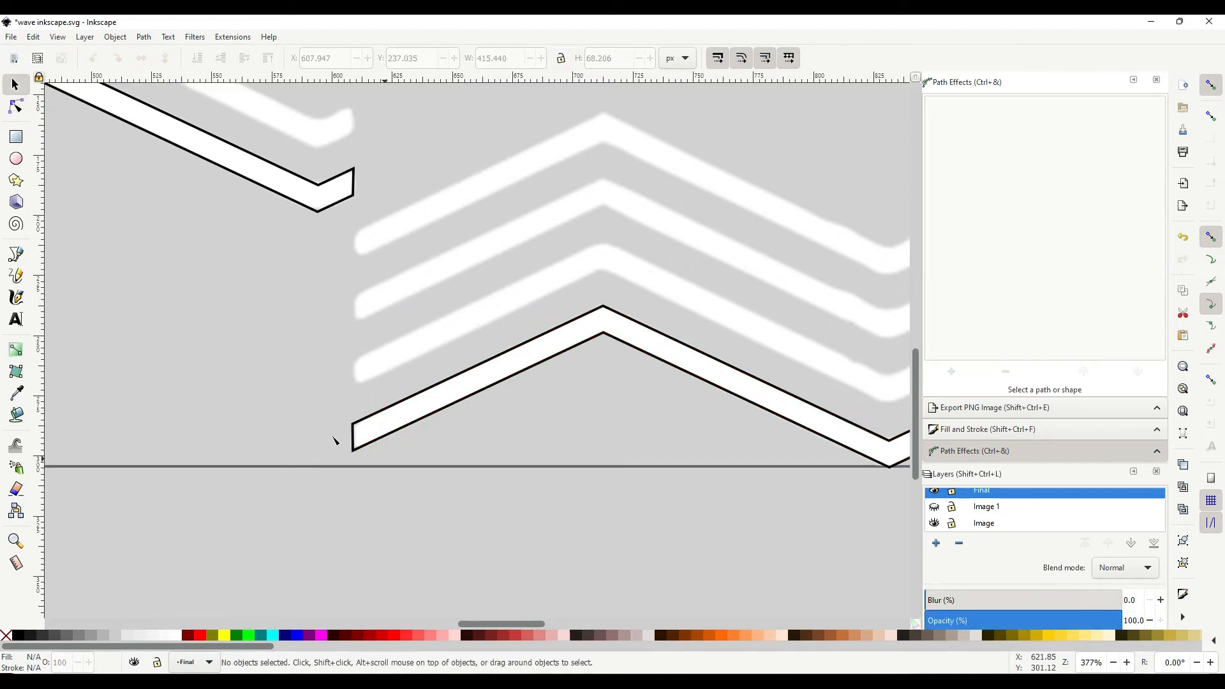
scroll(right, 3)
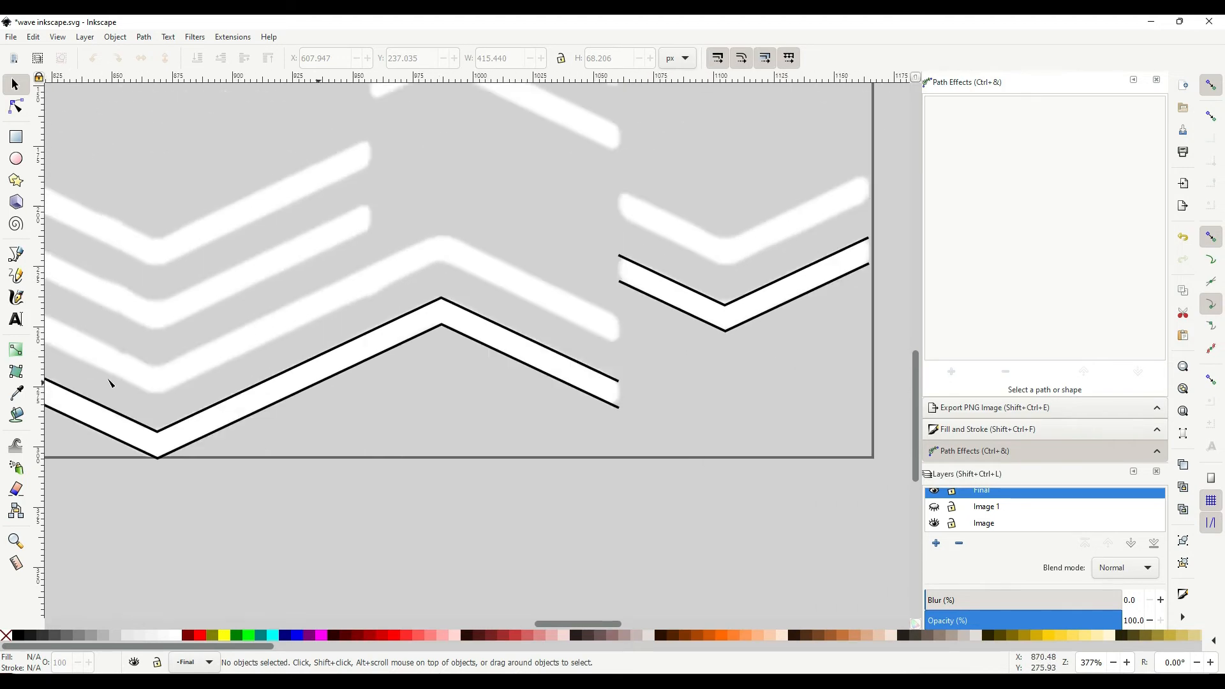
Step: Join the zigzag's two right endnodes with a new segment and deselect to check it
click(14, 107)
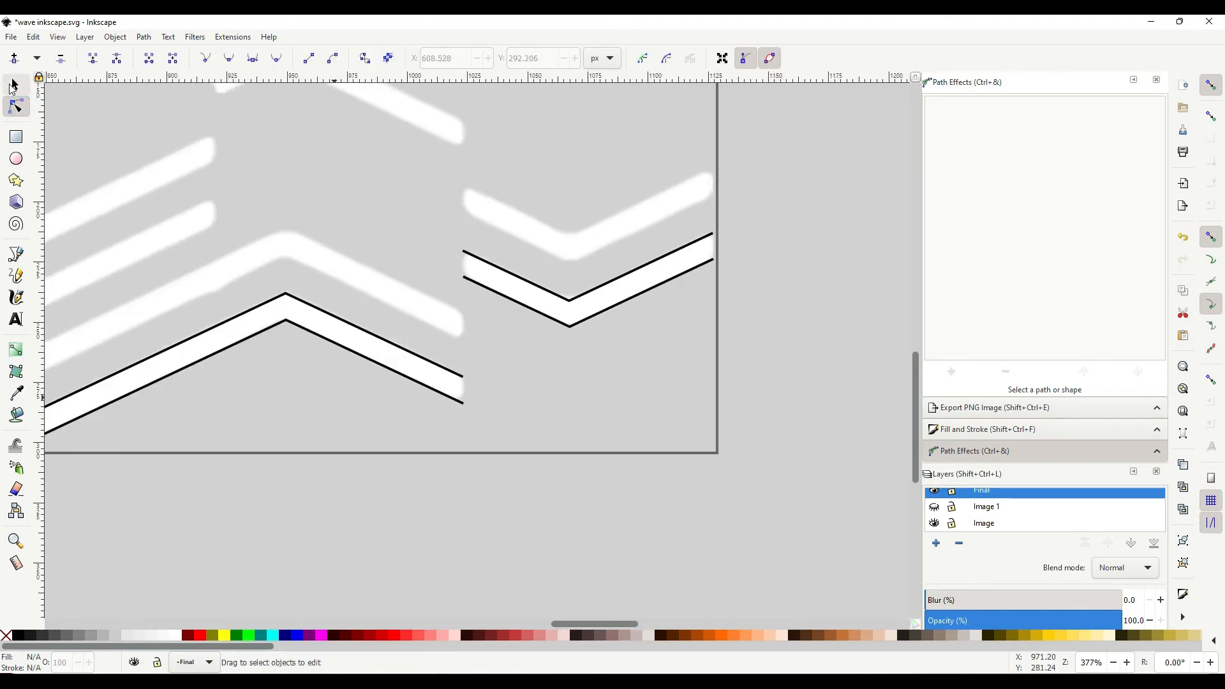
click(437, 366)
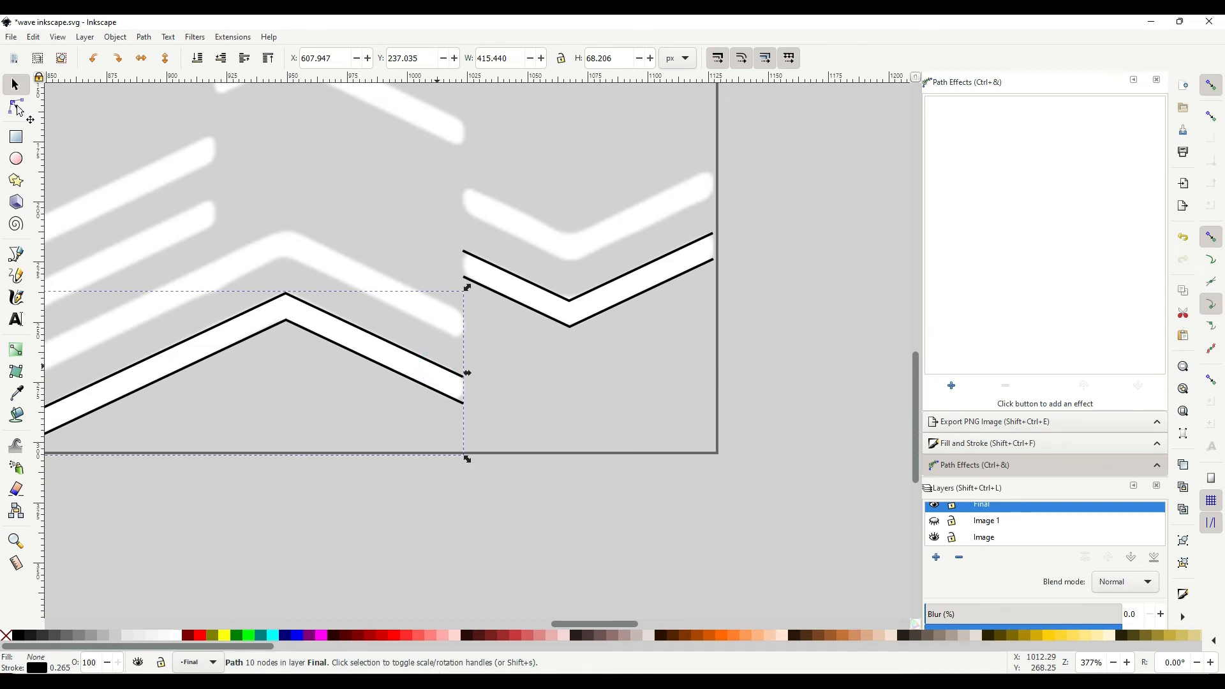
click(15, 107)
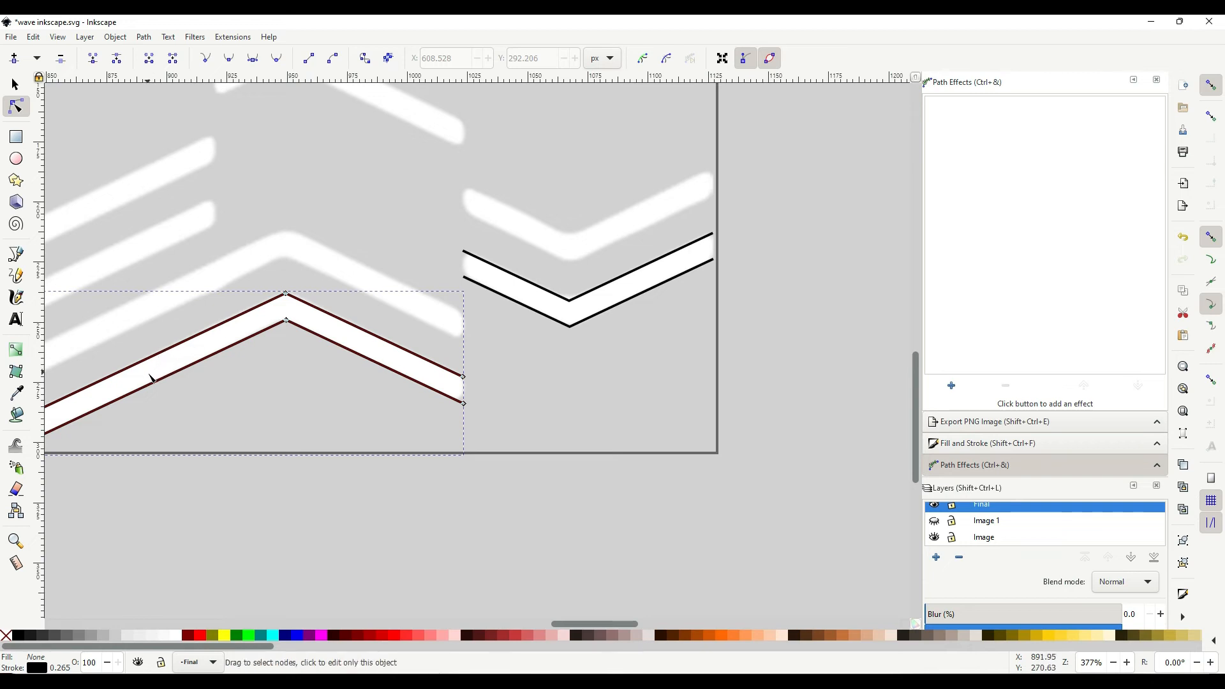
mouse_move(19, 194)
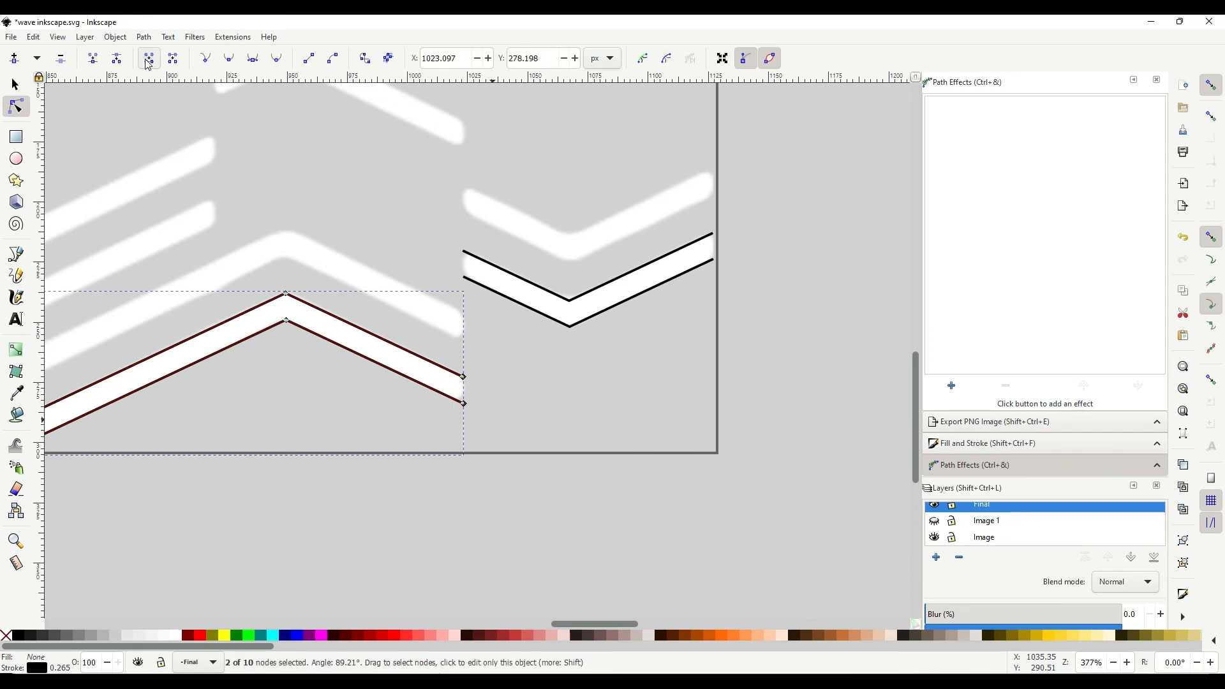
mouse_move(148, 57)
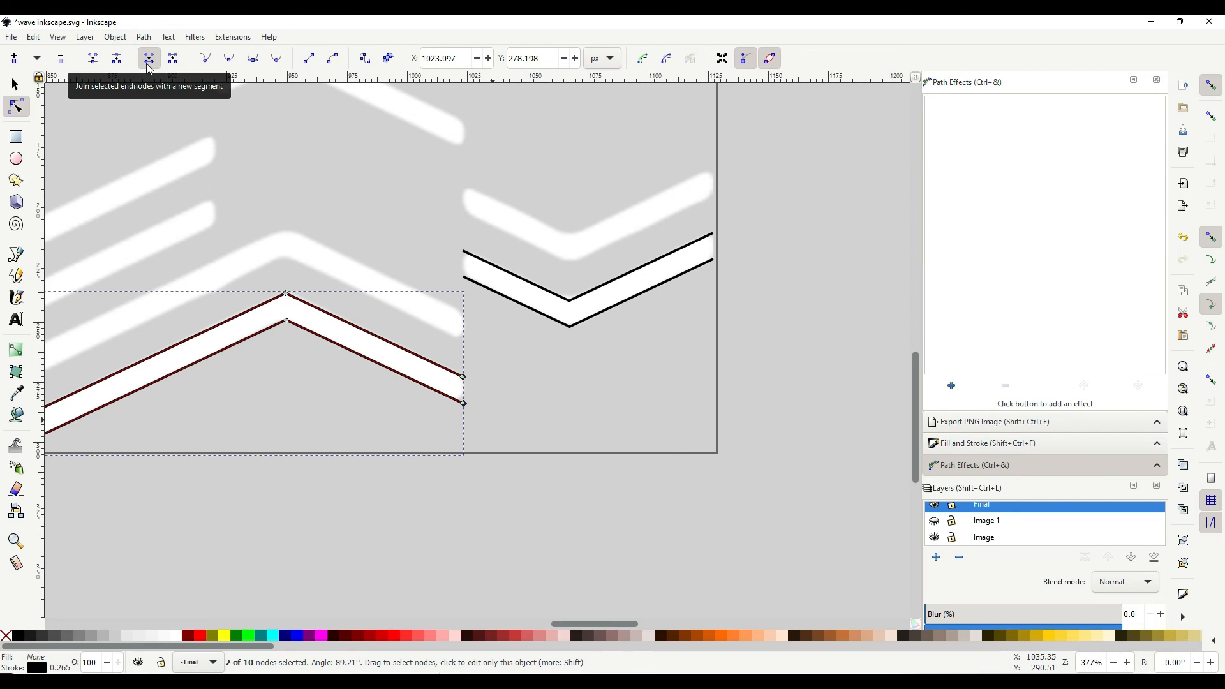
mouse_move(273, 301)
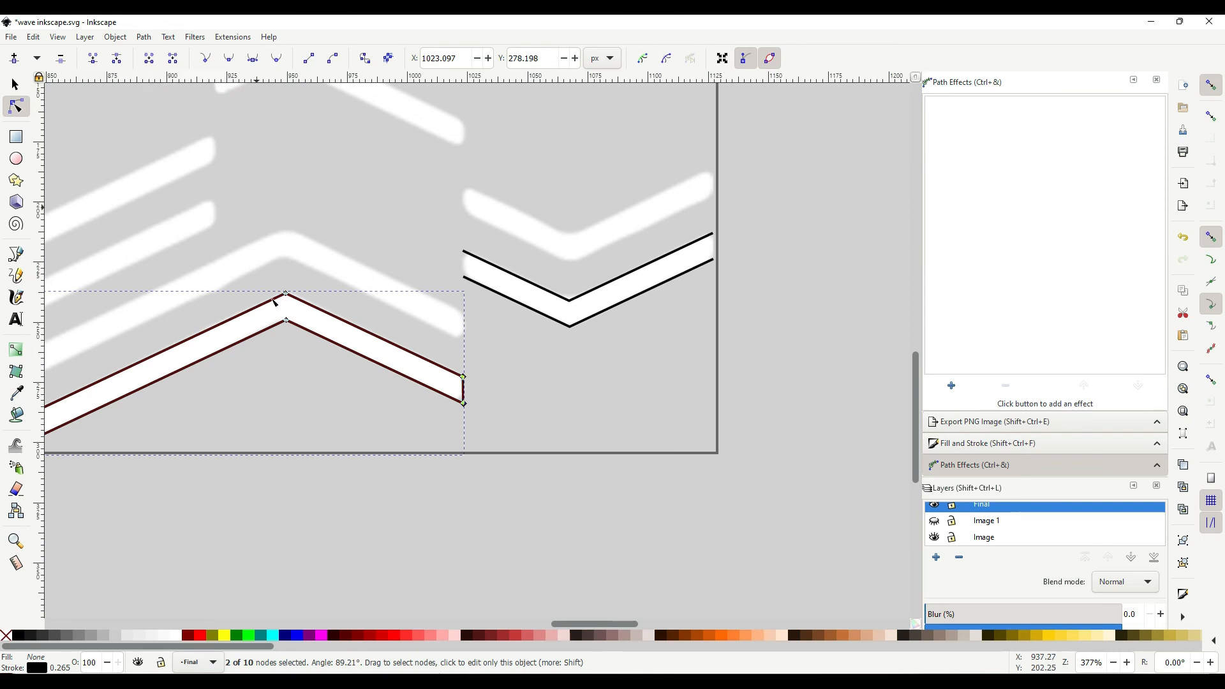
click(508, 368)
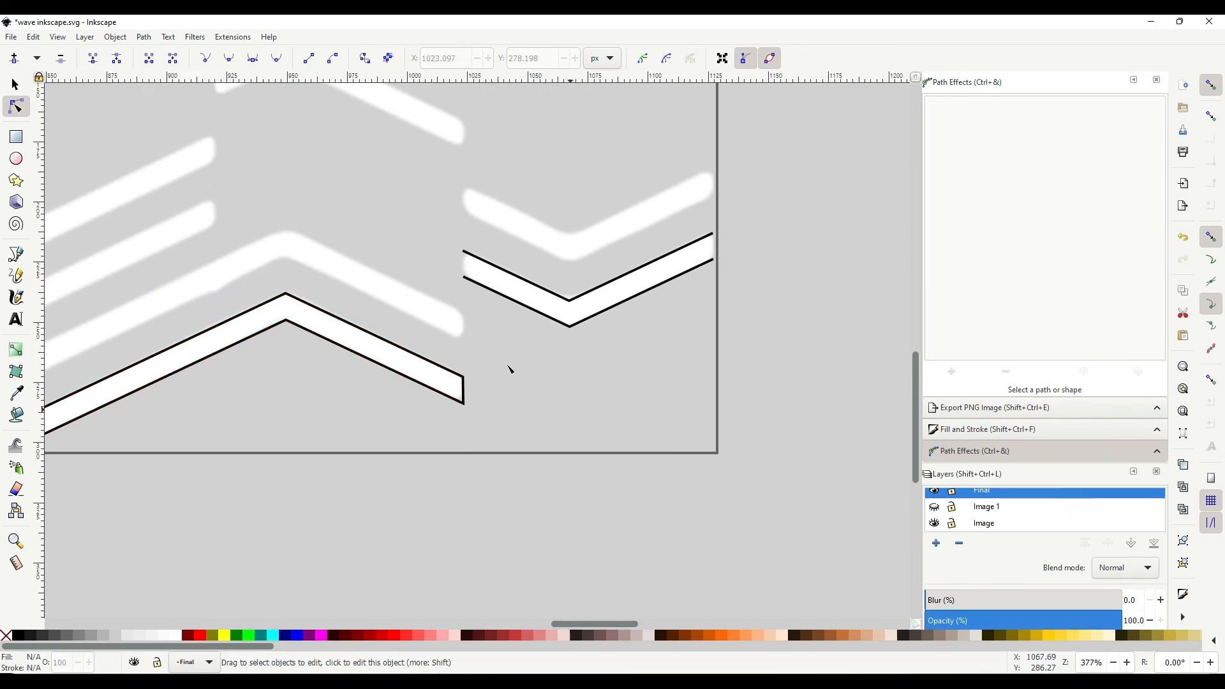